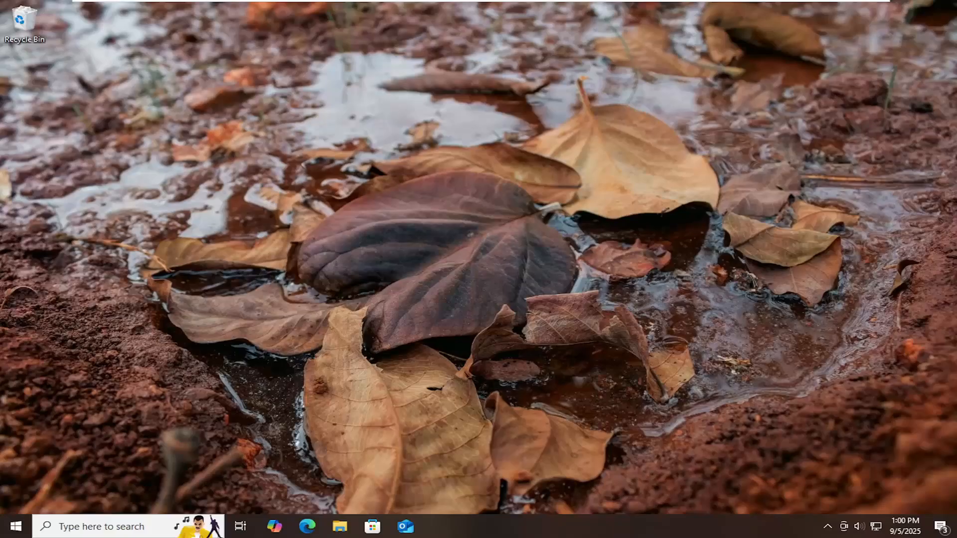
mouse_move(836, 265)
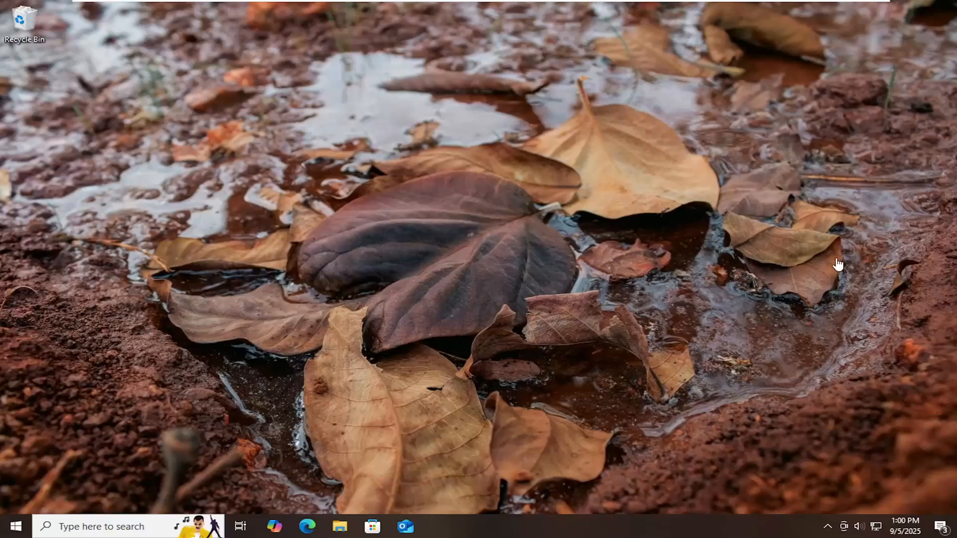
mouse_move(660, 321)
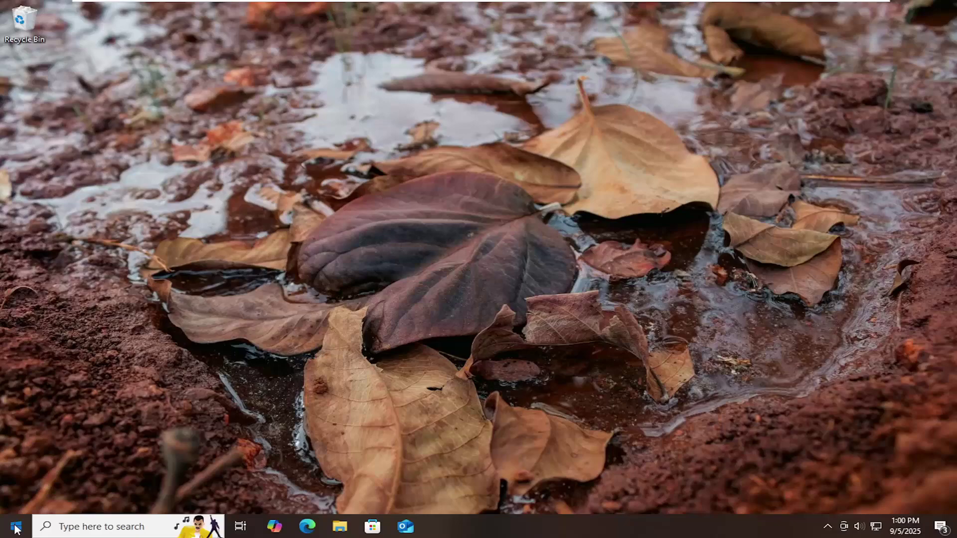
- Launch the Settings app by searching 'setting' from the Start menu
type("setting")
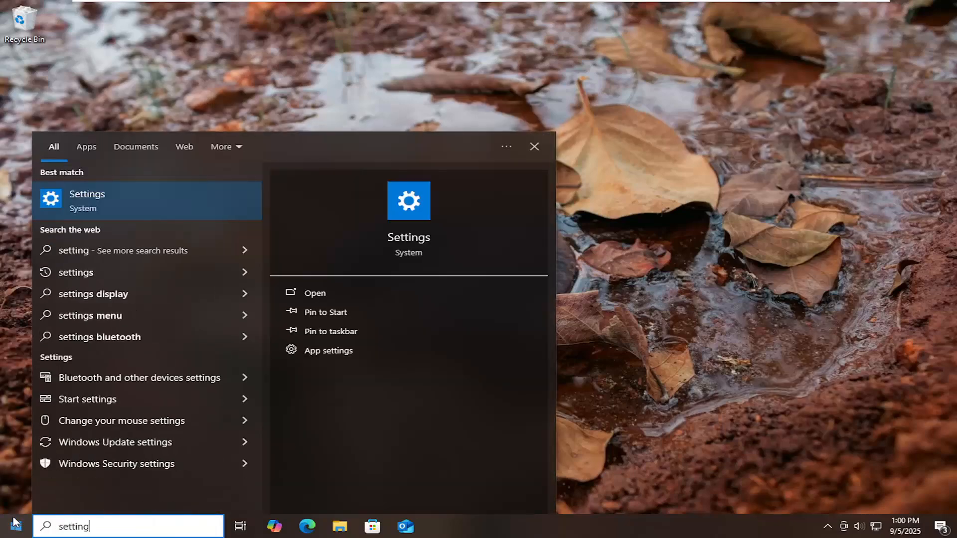
left_click(88, 202)
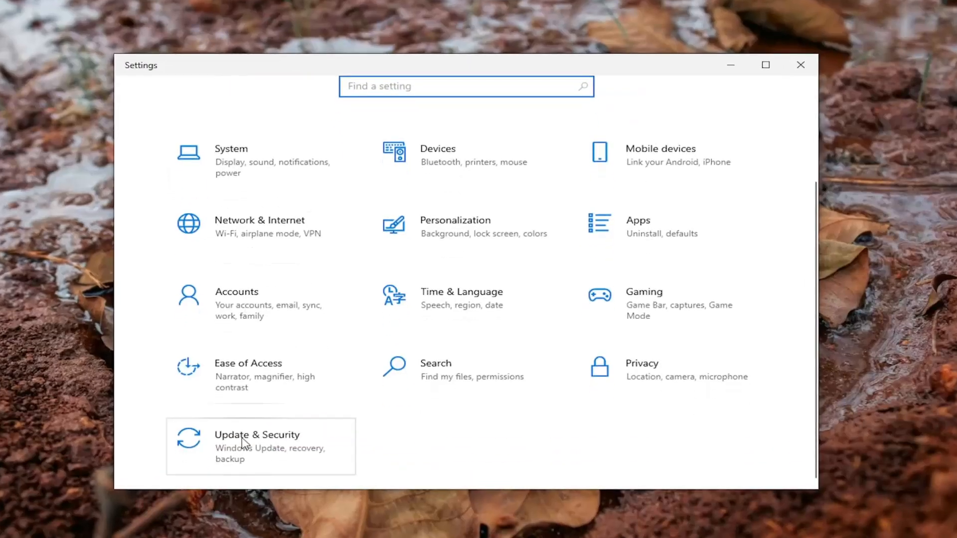
- Navigate to Update & Security > Troubleshoot > Additional troubleshooters
left_click(246, 443)
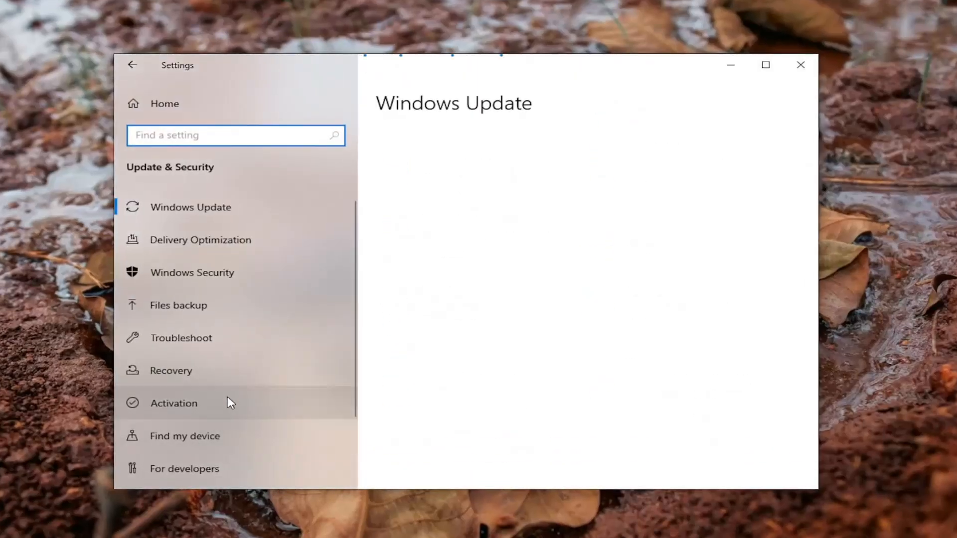
left_click(190, 207)
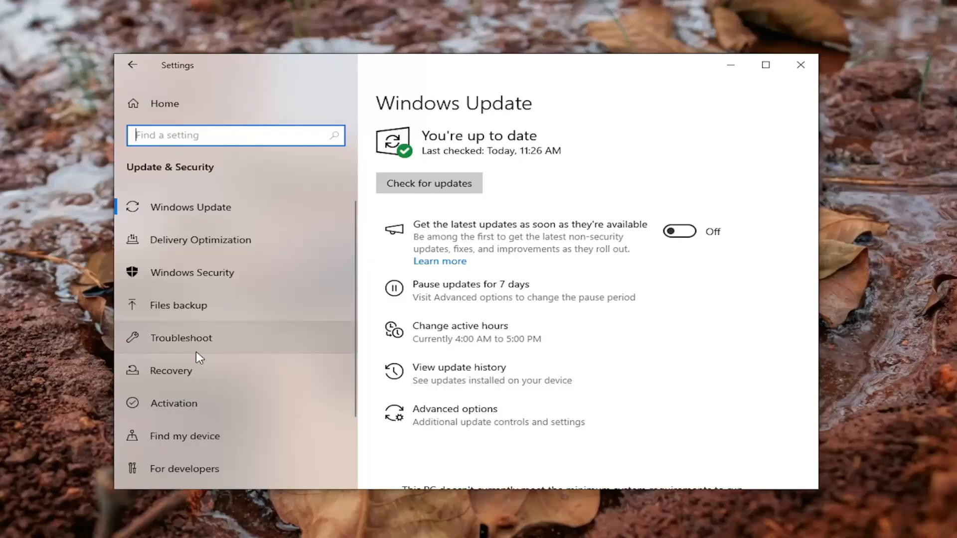
left_click(181, 338)
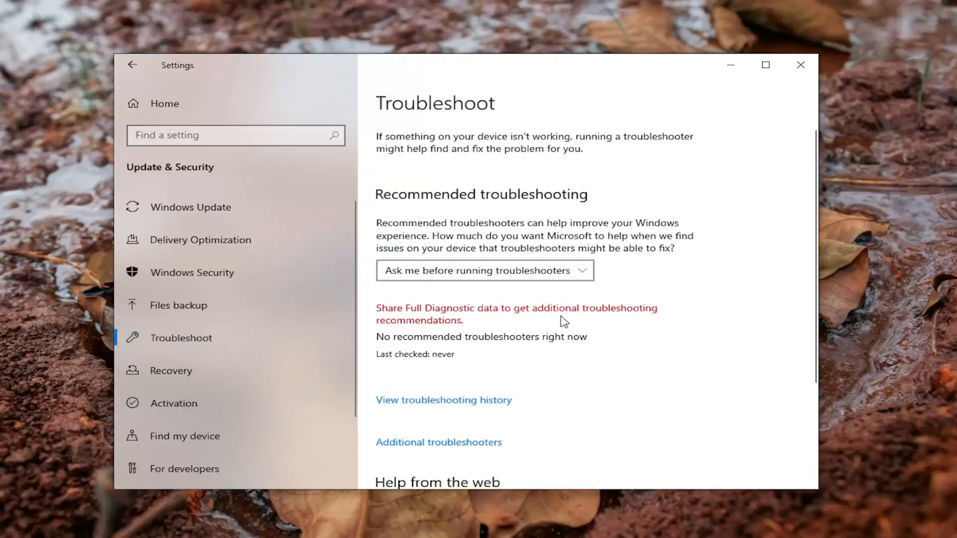
scroll("down", 3)
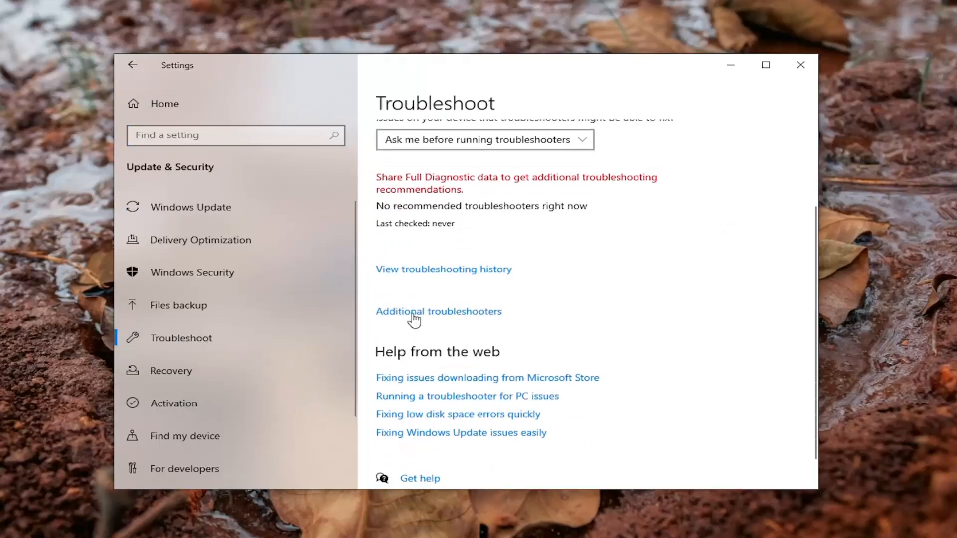
left_click(439, 311)
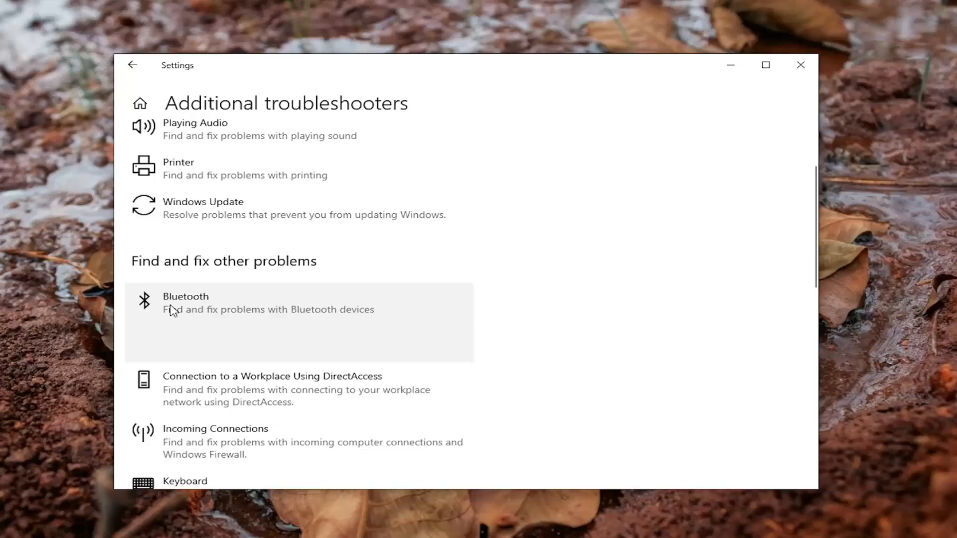
- Run the Bluetooth troubleshooter, continue past the no-Bluetooth result, and close it
left_click(186, 309)
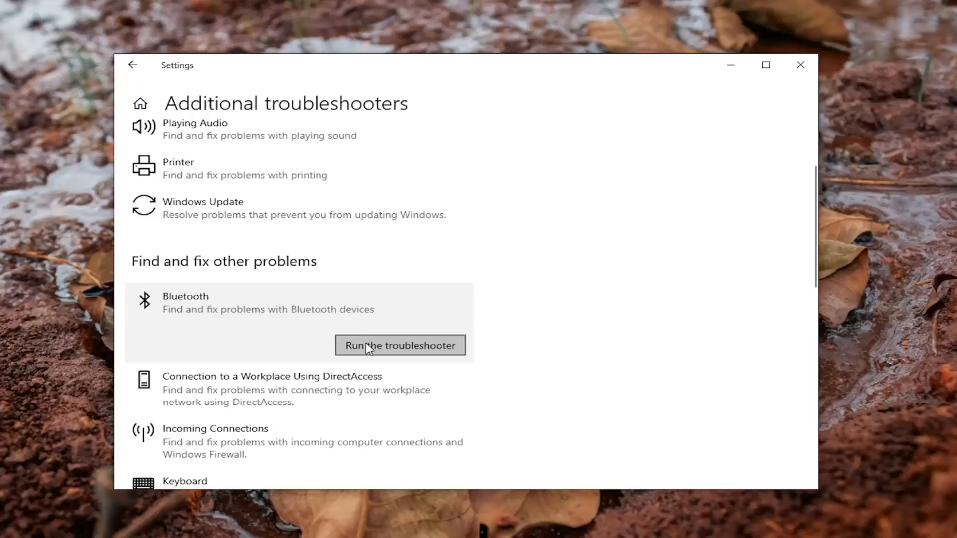
left_click(401, 345)
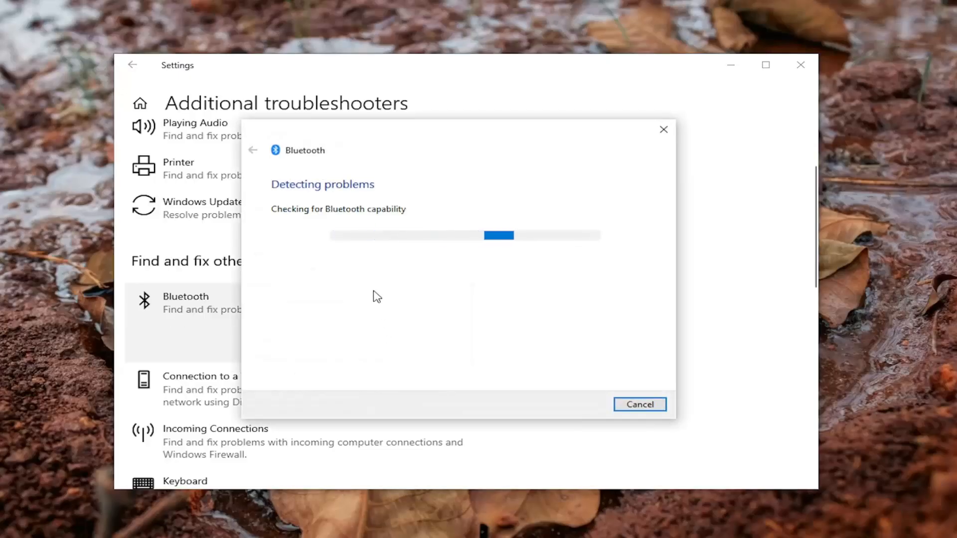
mouse_move(406, 301)
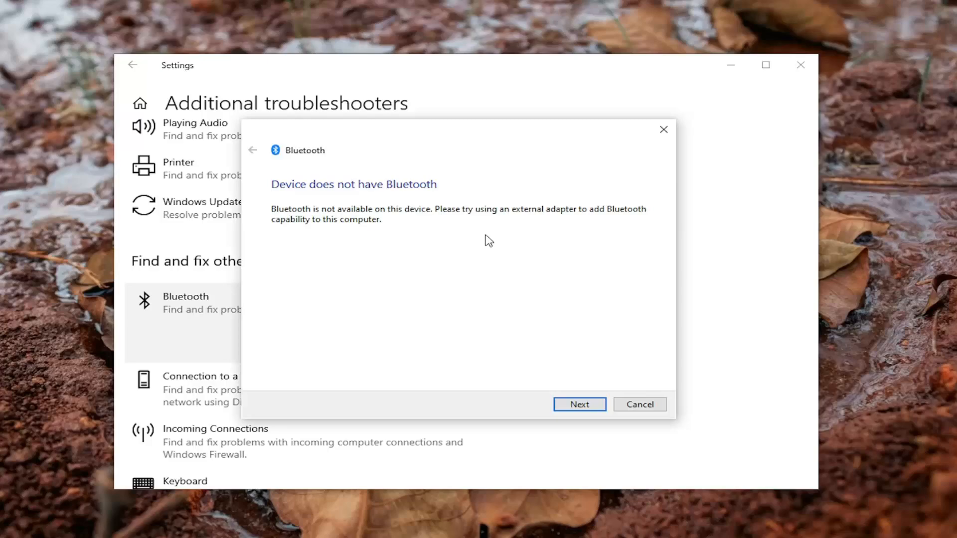
left_click(580, 405)
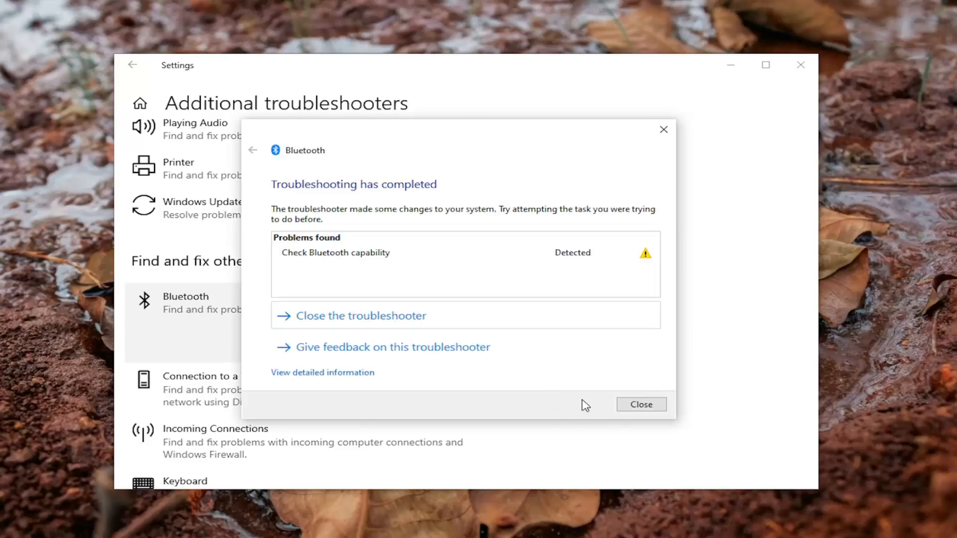
mouse_move(380, 245)
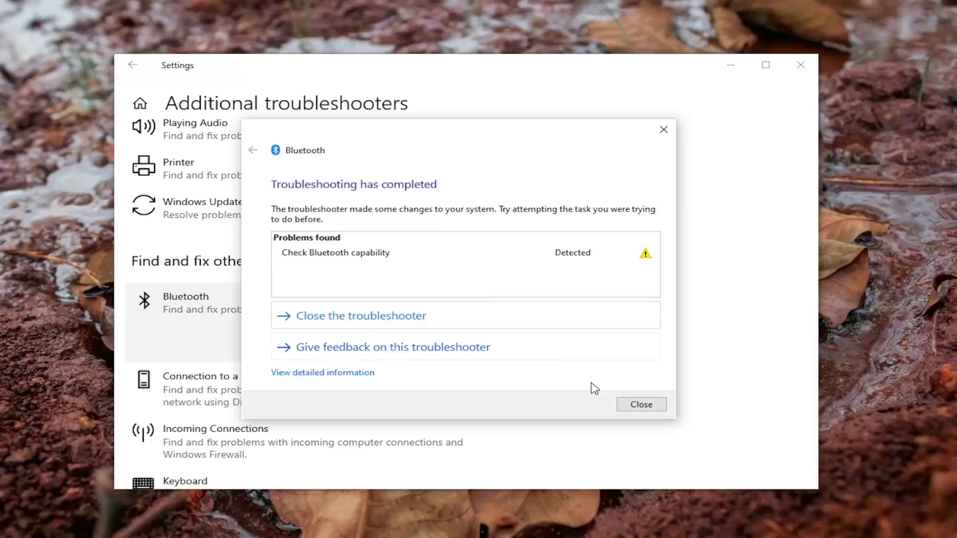
mouse_move(653, 422)
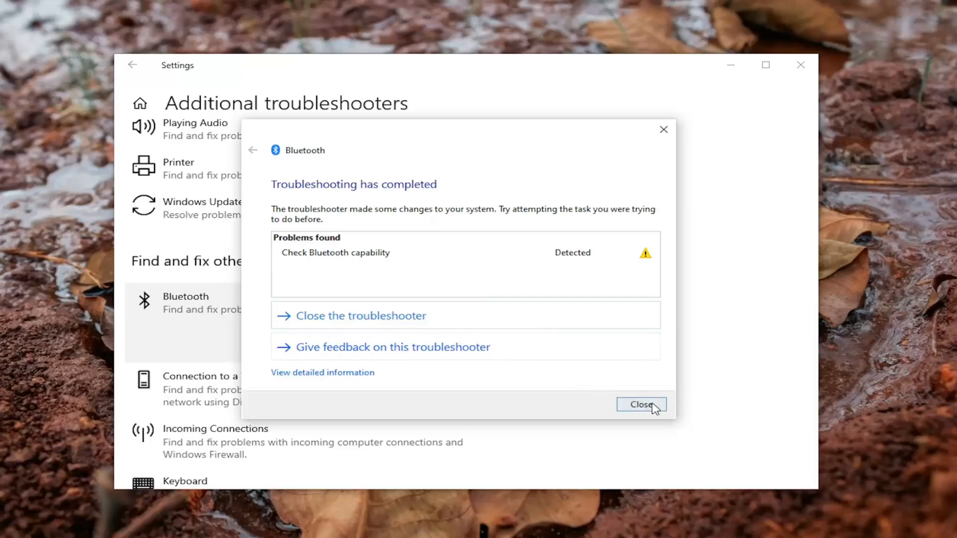
left_click(642, 405)
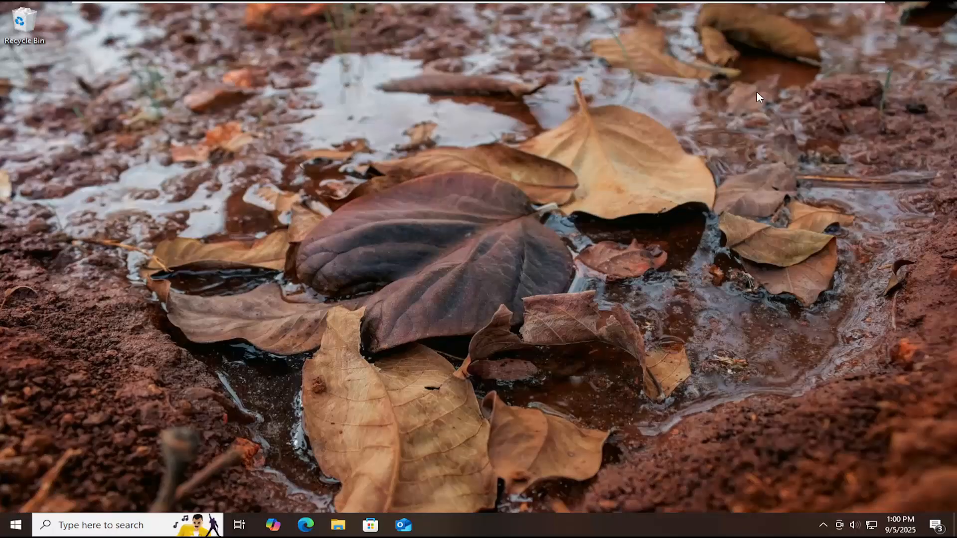